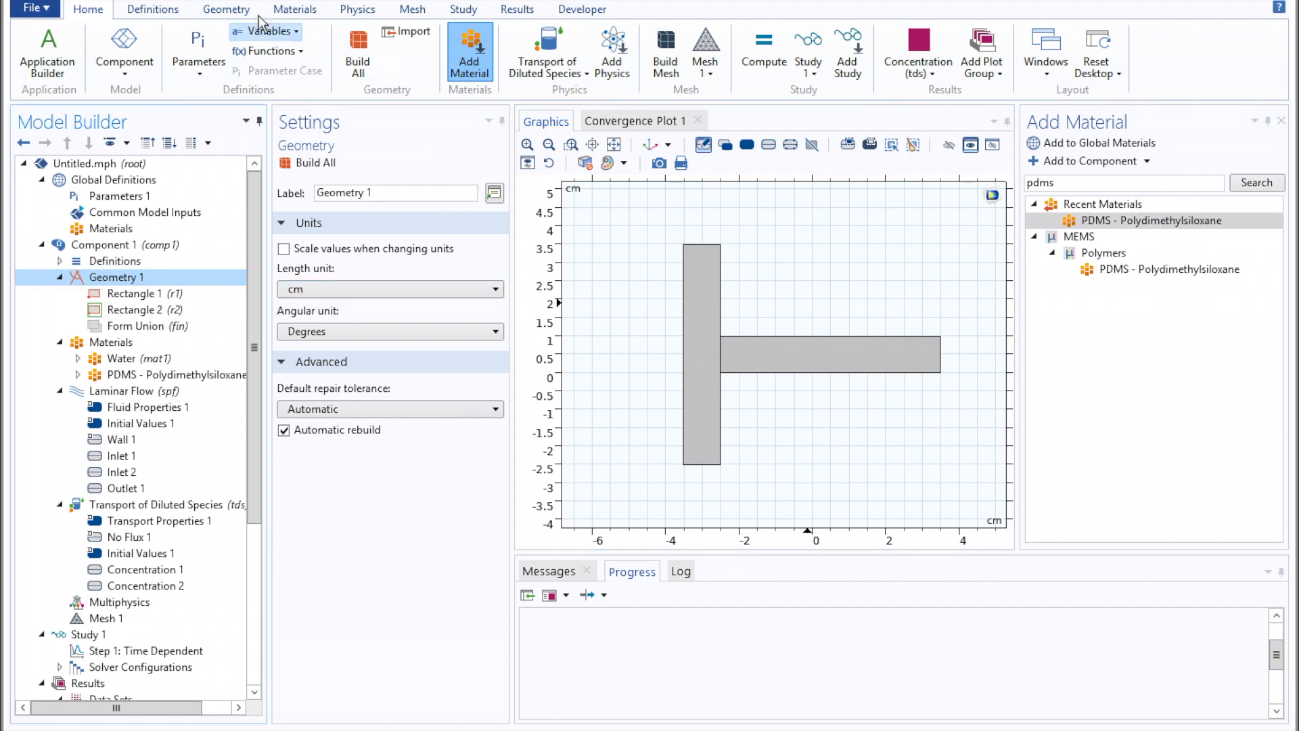
Draw a slanted line segment from the channel's bottom wall as an obstruction in the horizontal branch.
left_click(226, 9)
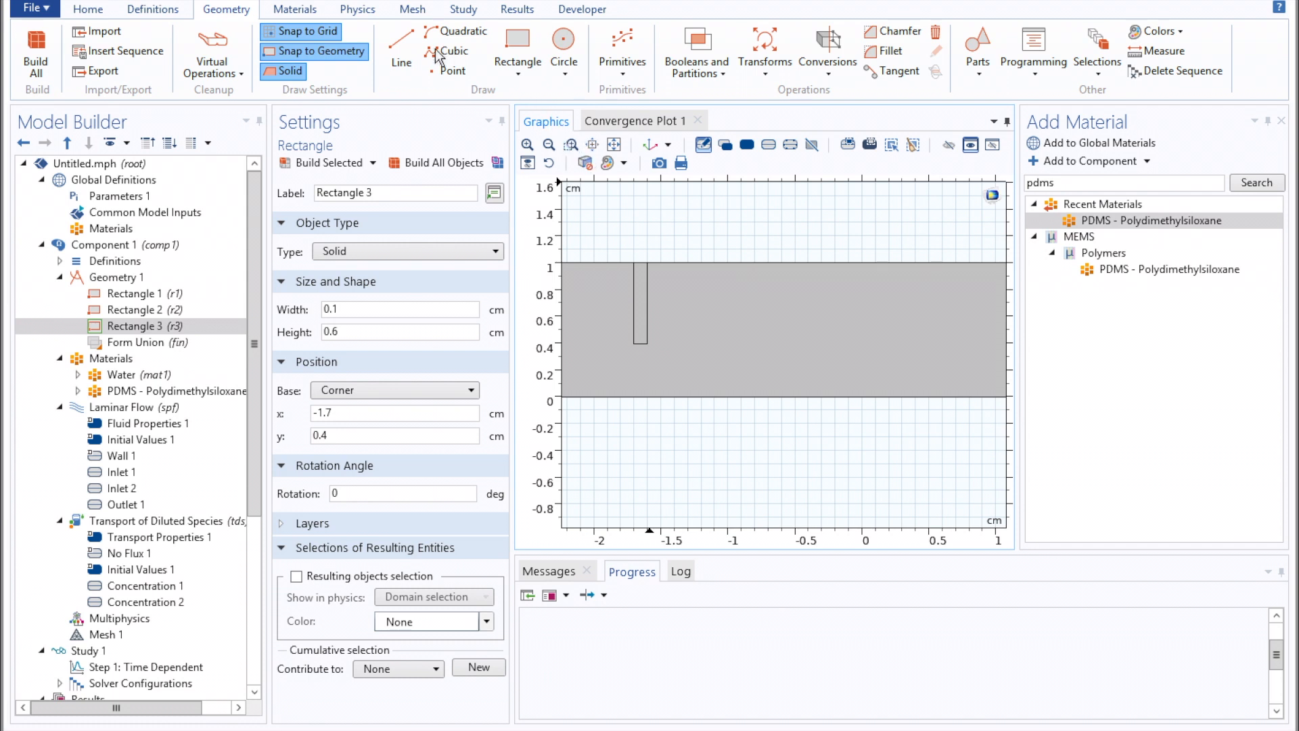
left_click(400, 50)
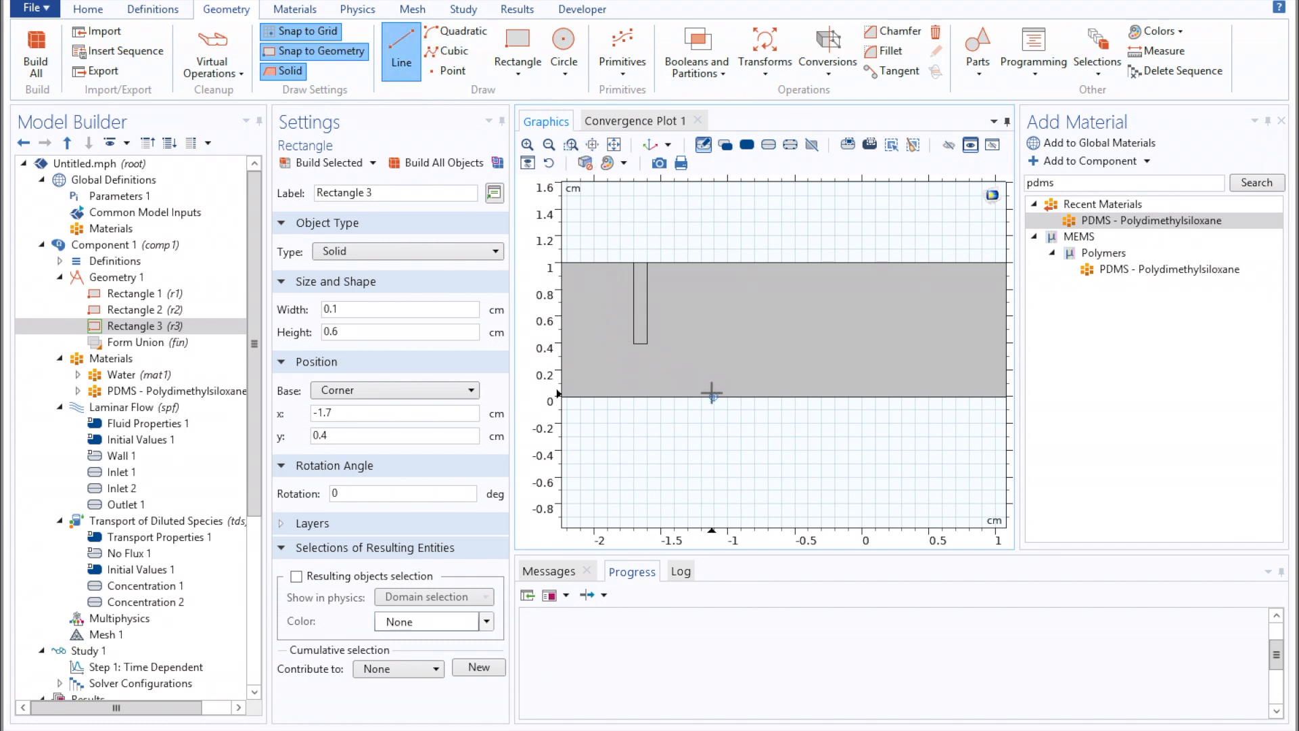
left_click(400, 50)
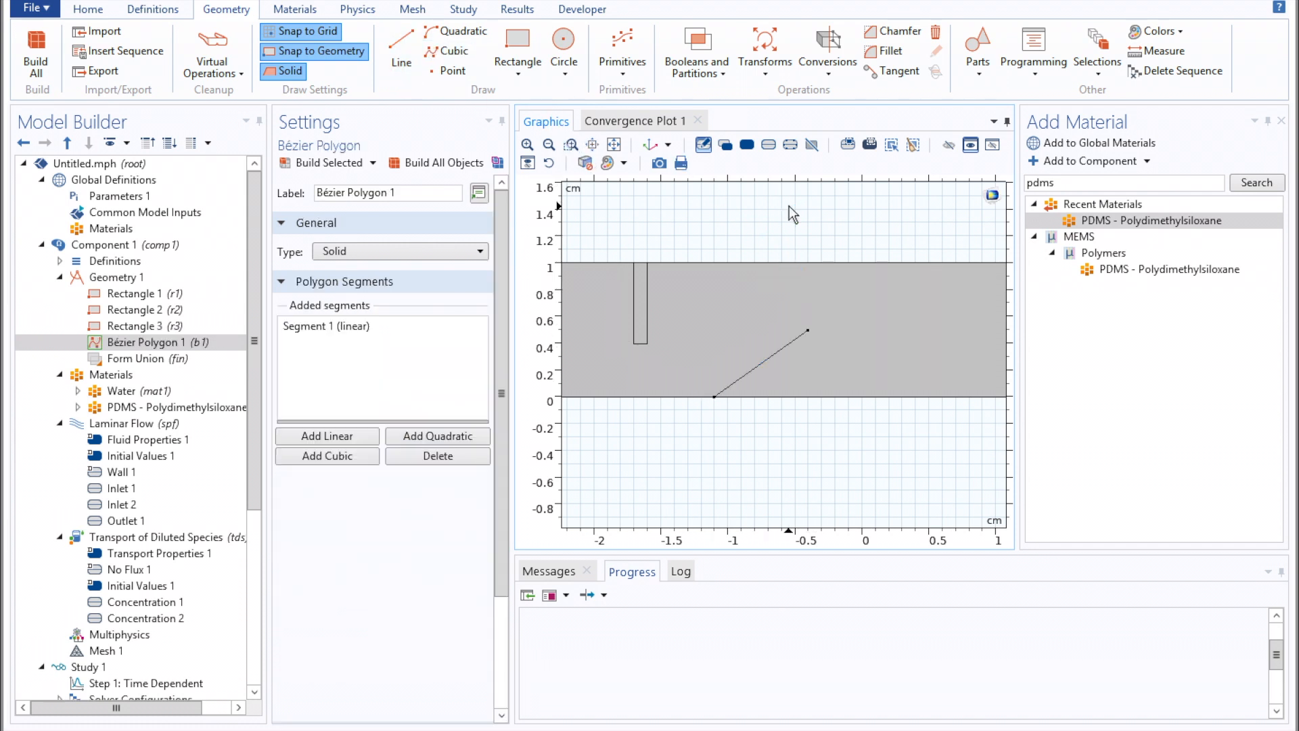
left_click(165, 407)
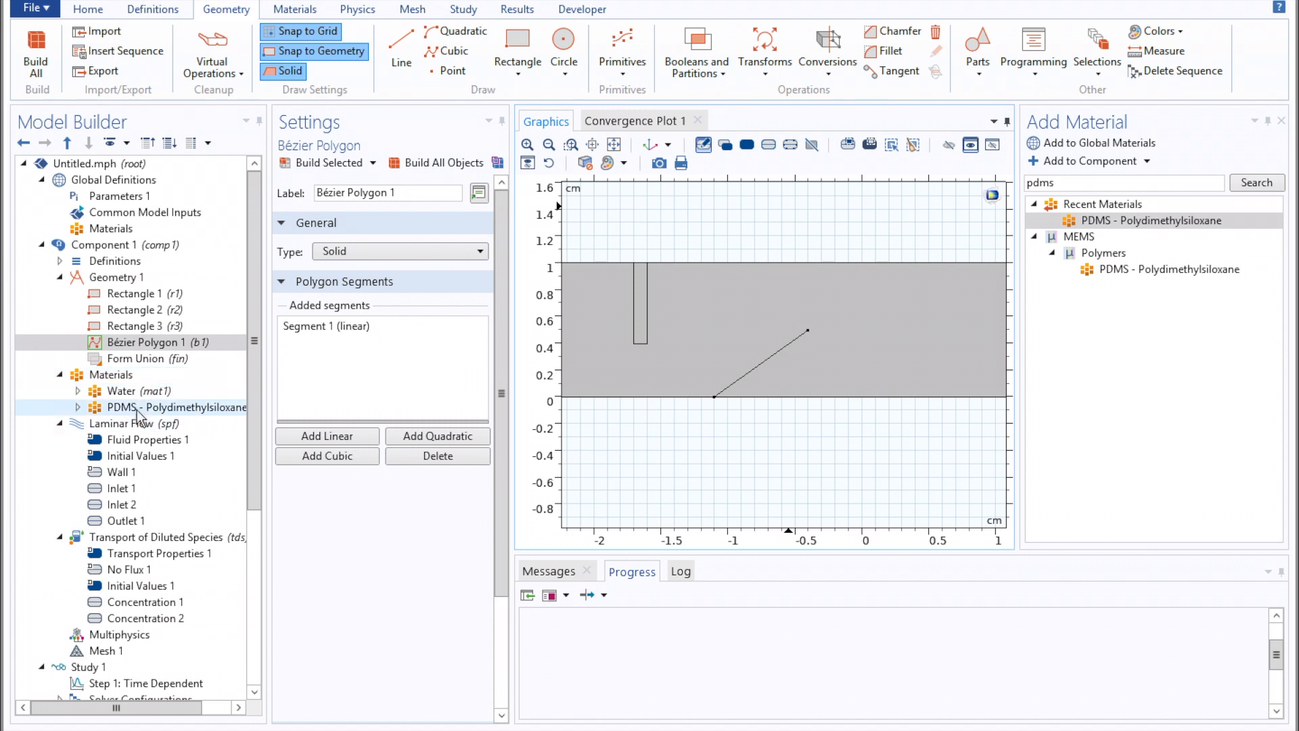
Apply the PDMS material at boundary level to all channel boundaries and zoom to the full T-channel.
left_click(175, 407)
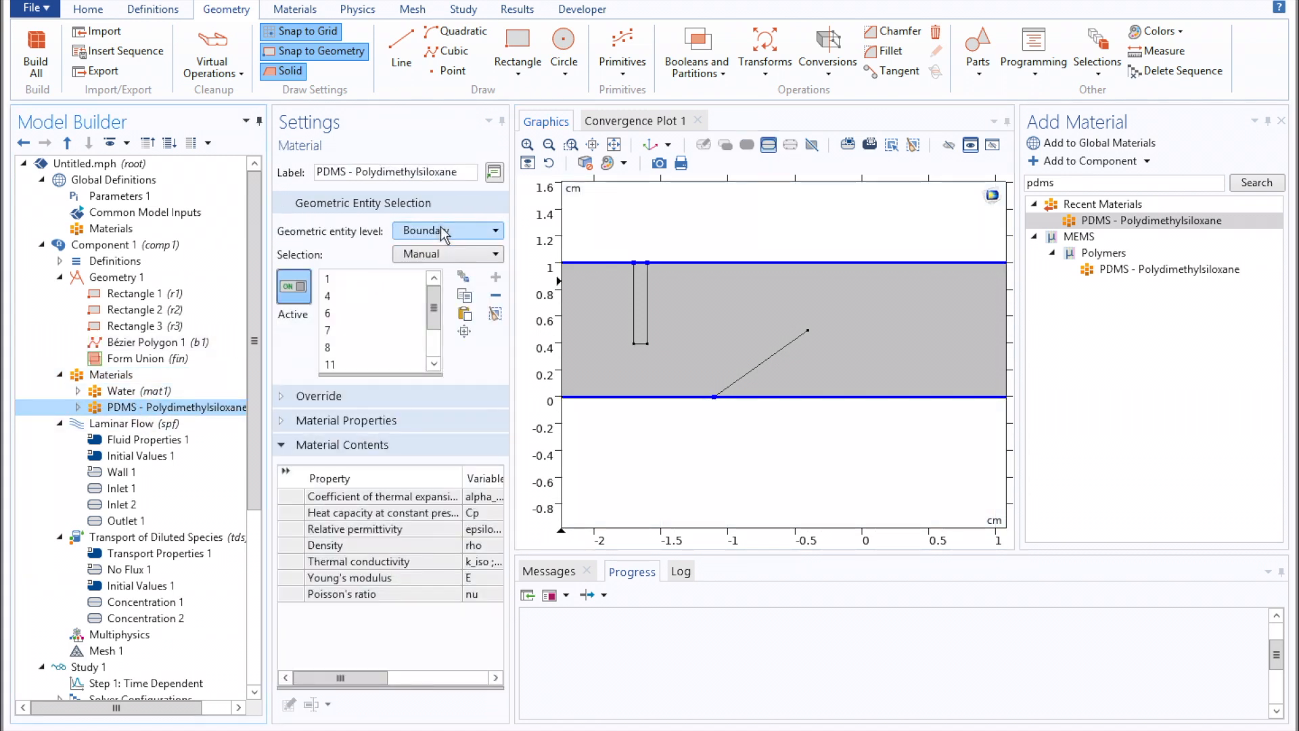
left_click(448, 253)
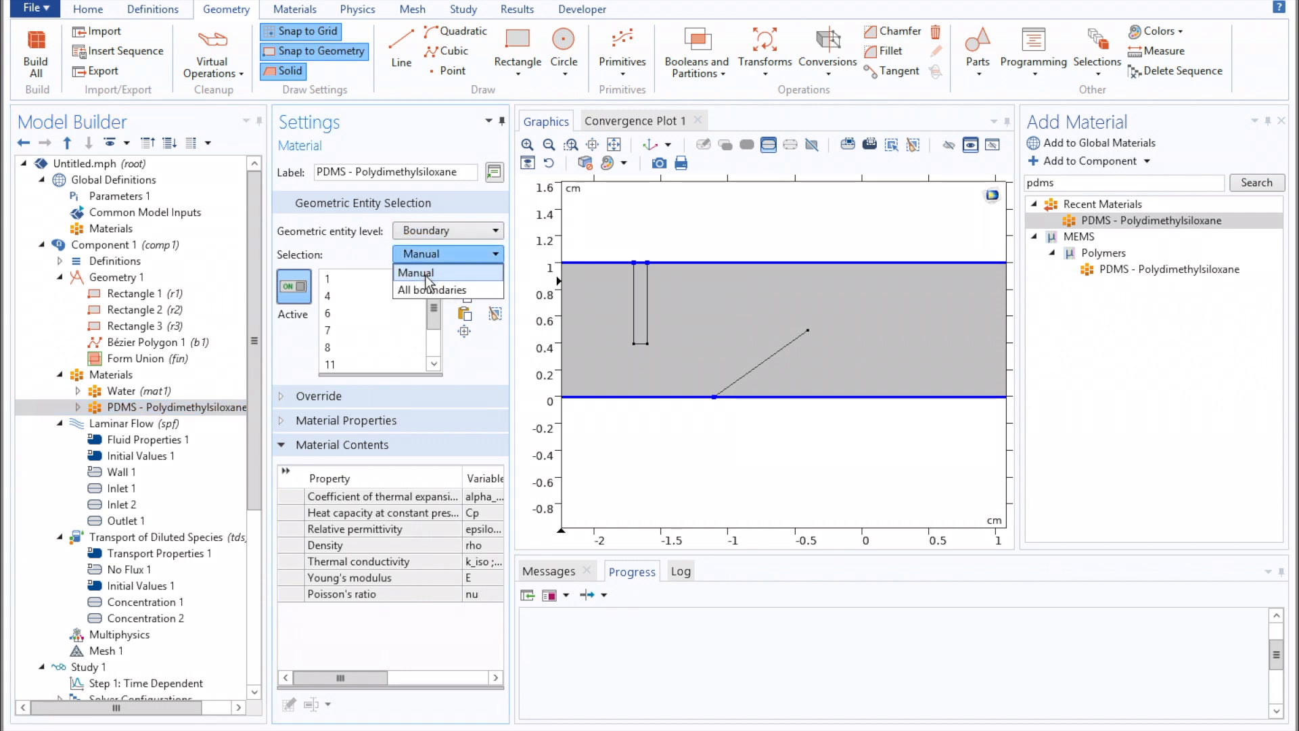
left_click(431, 290)
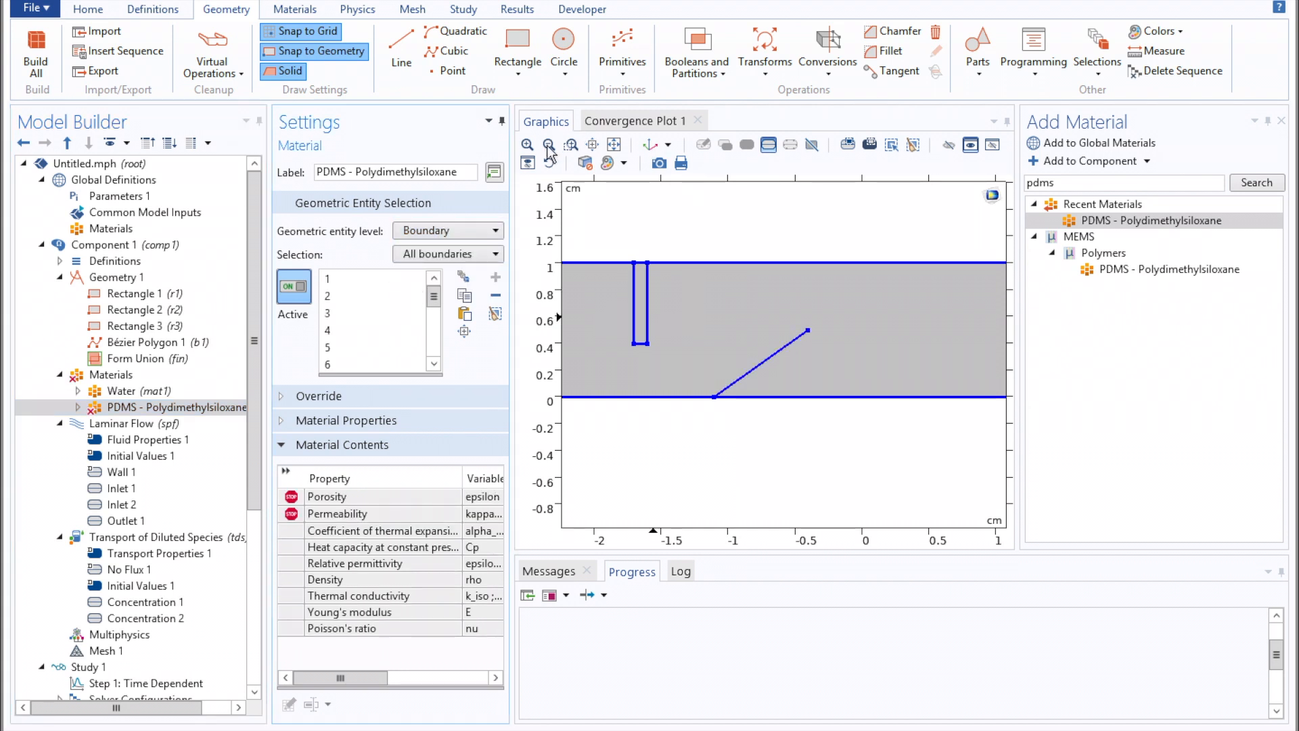
left_click(586, 163)
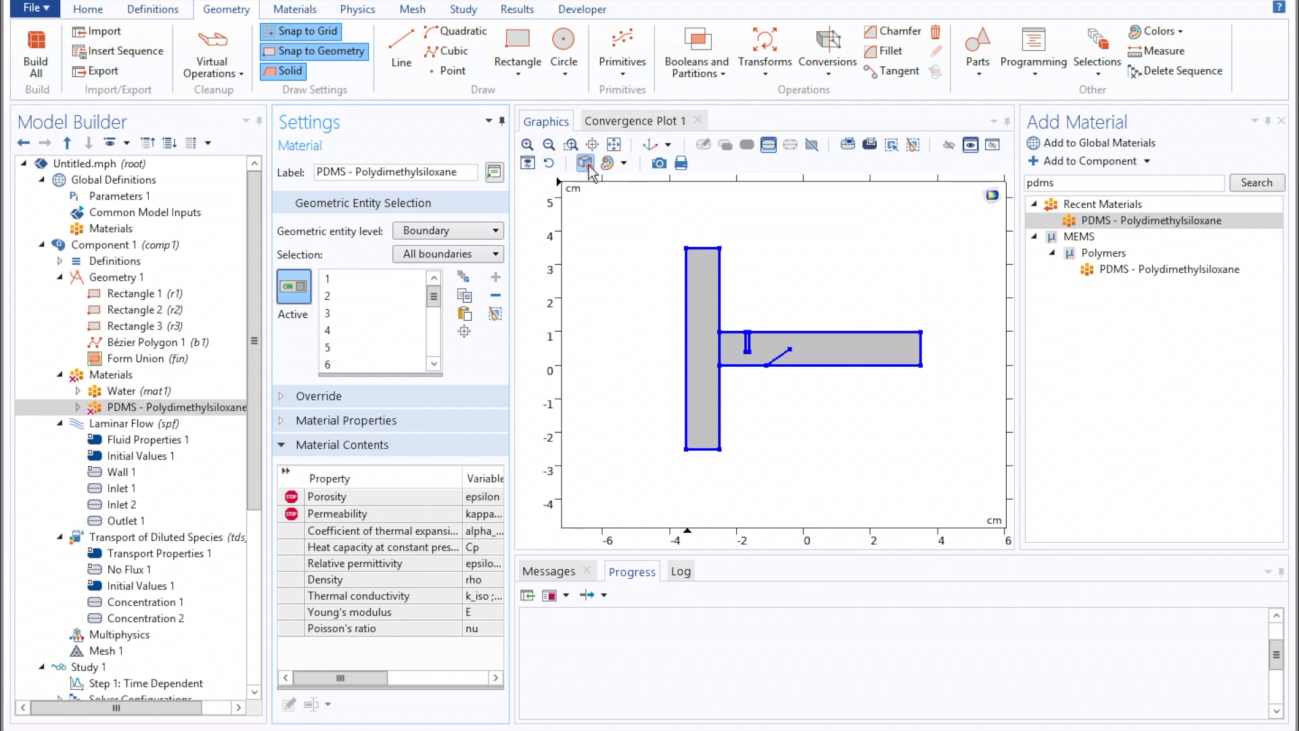
left_click(702, 249)
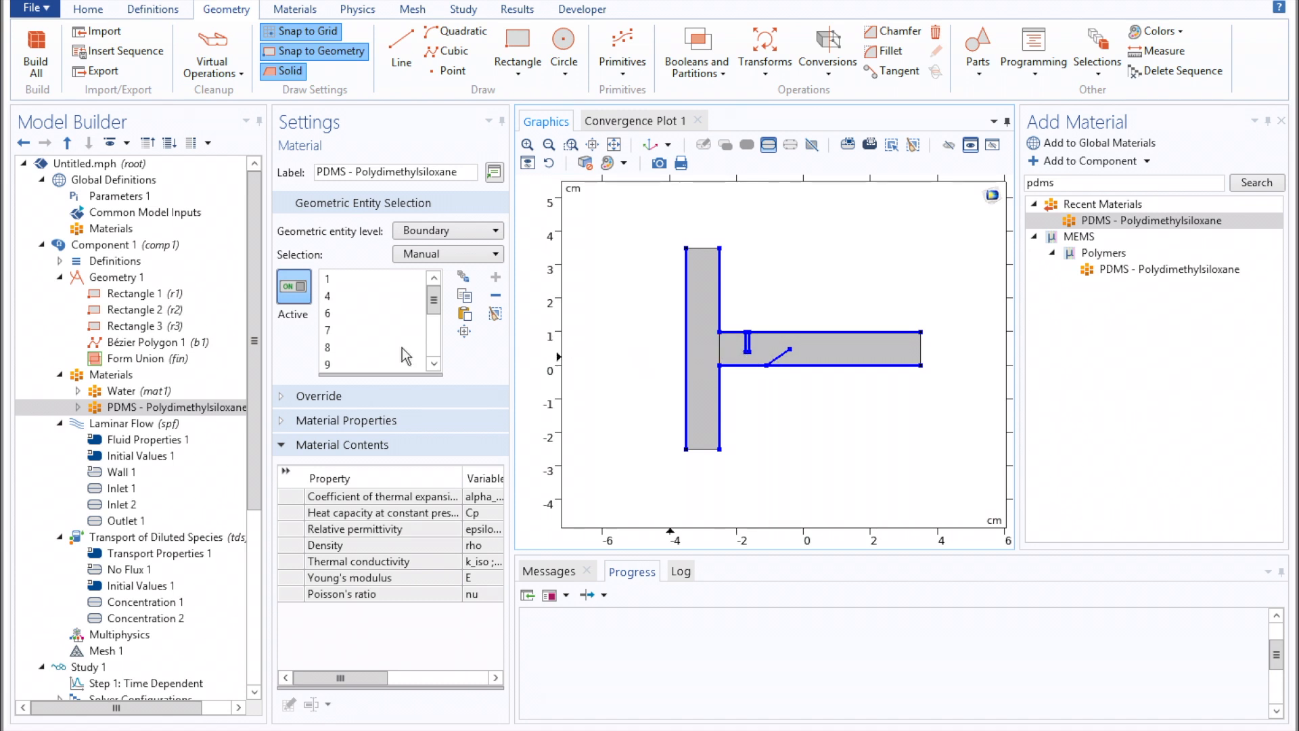
Add Interior Wall 1 to Laminar Flow on the rectangle and line obstruction boundaries.
left_click(134, 424)
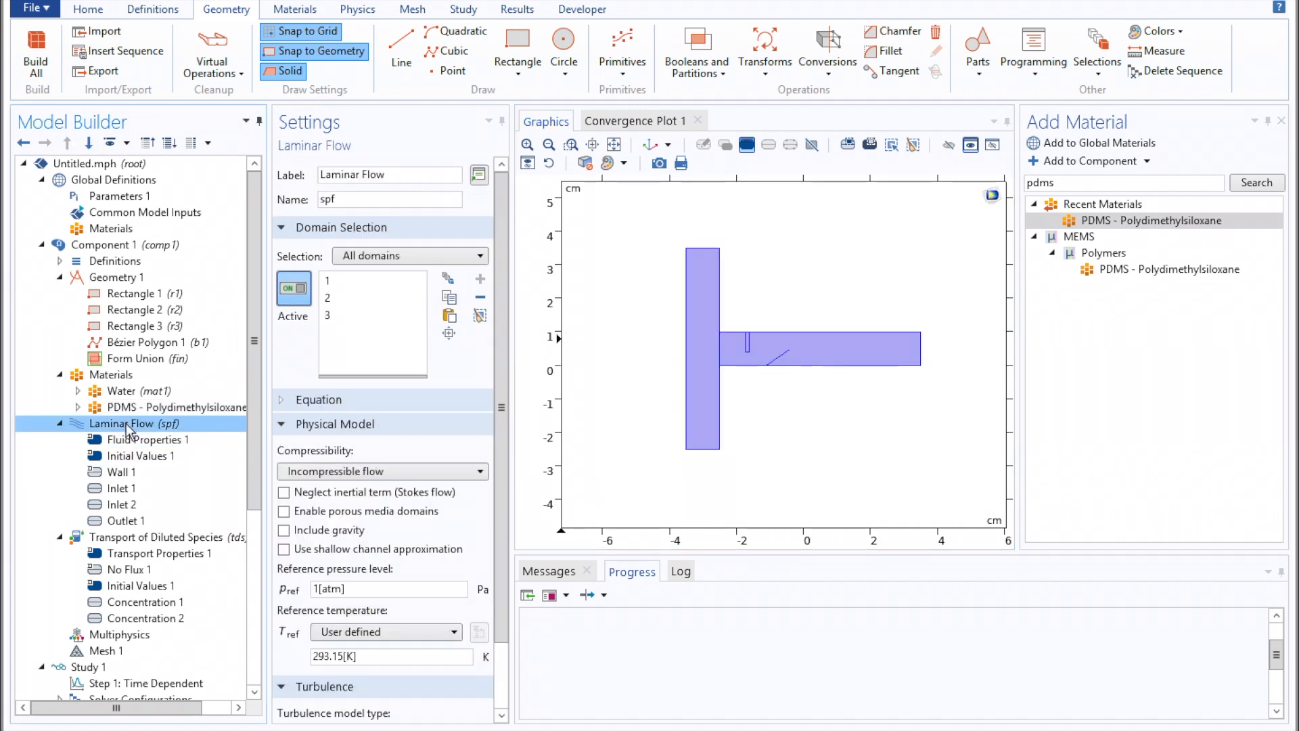
right_click(129, 423)
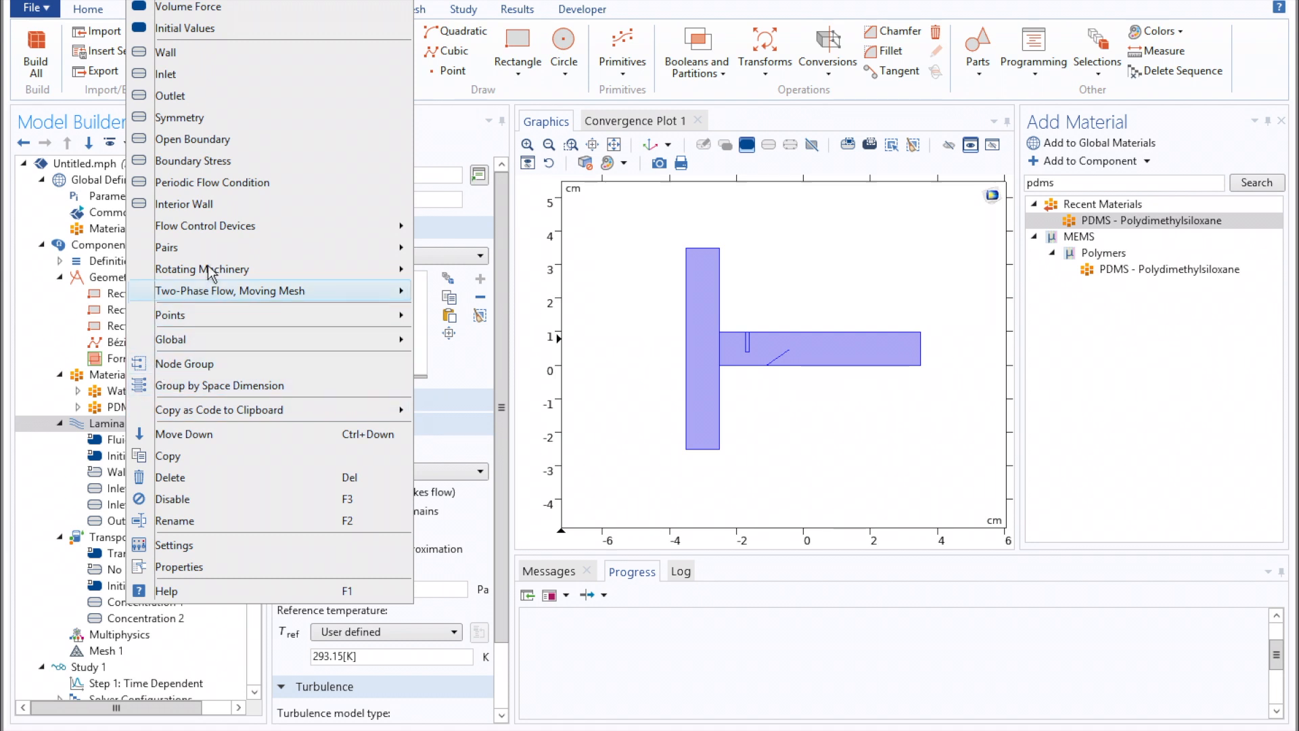
left_click(183, 204)
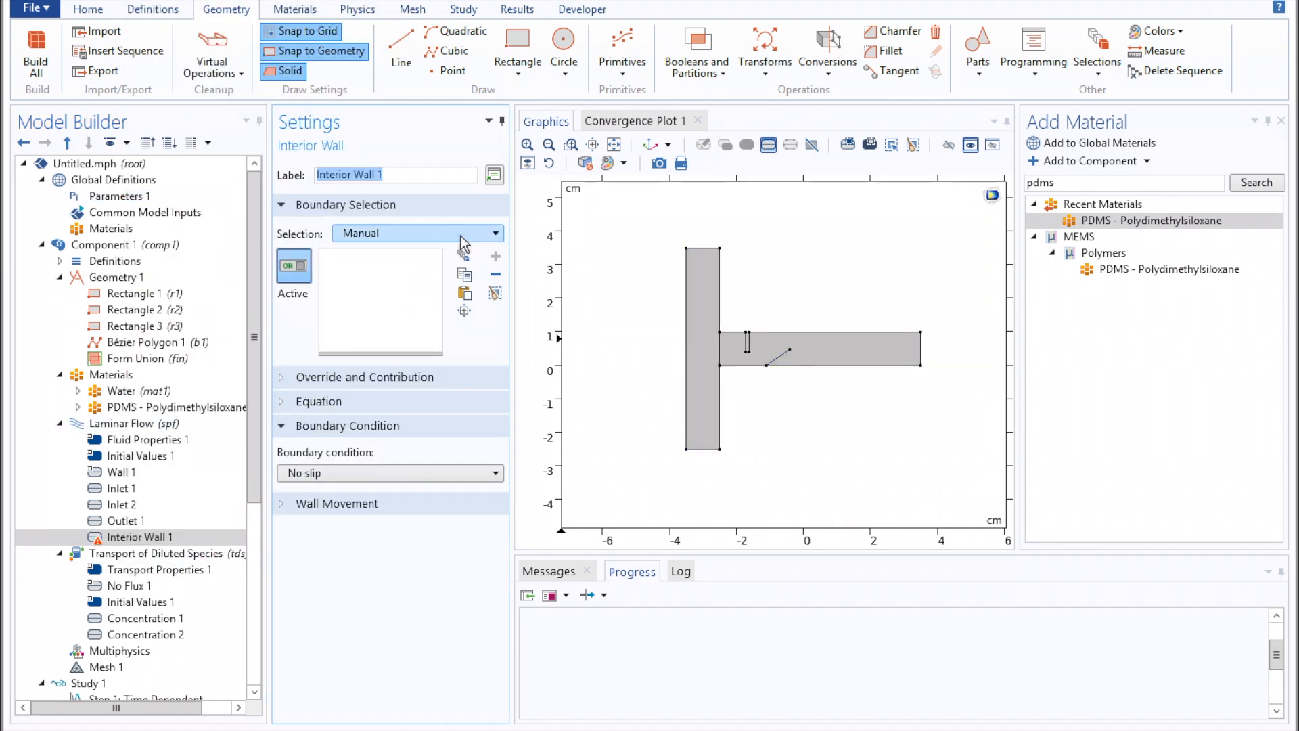
left_click(417, 233)
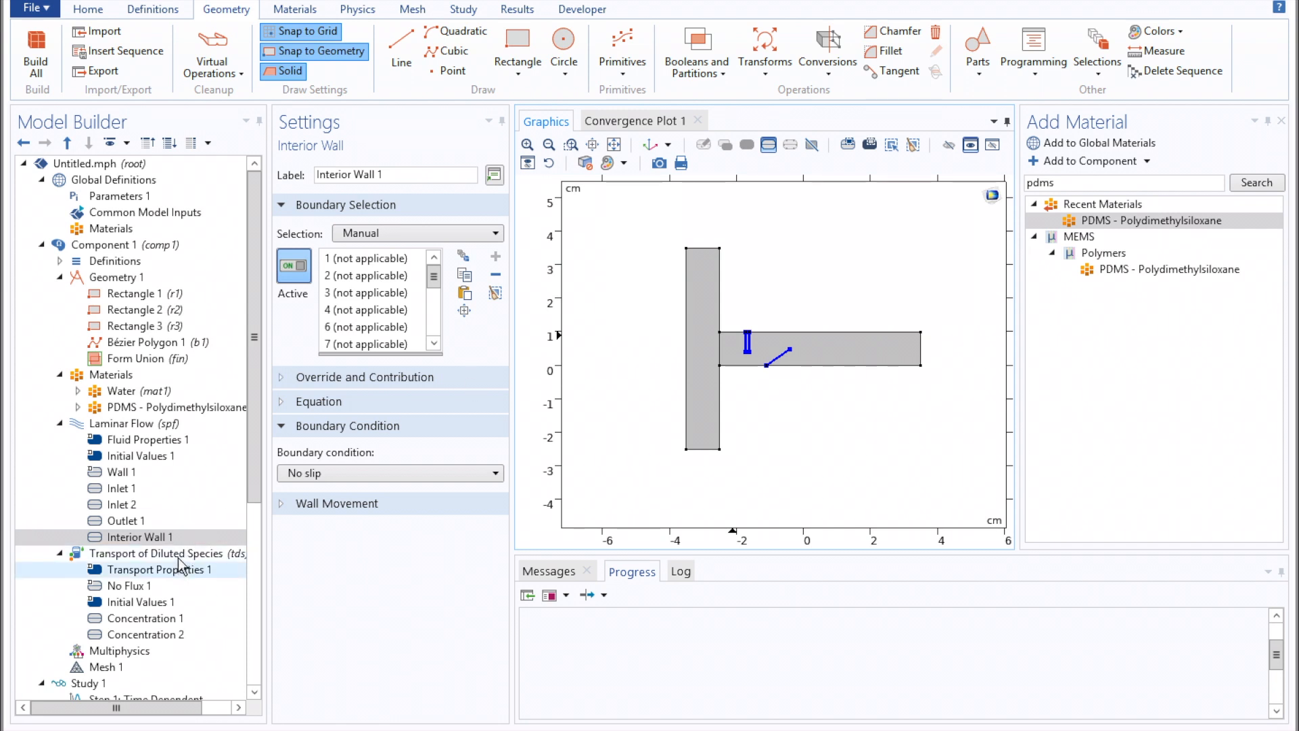
Add Thin Impermeable Barrier 1 under Transport of Diluted Species on the obstruction and angled line boundaries.
right_click(161, 552)
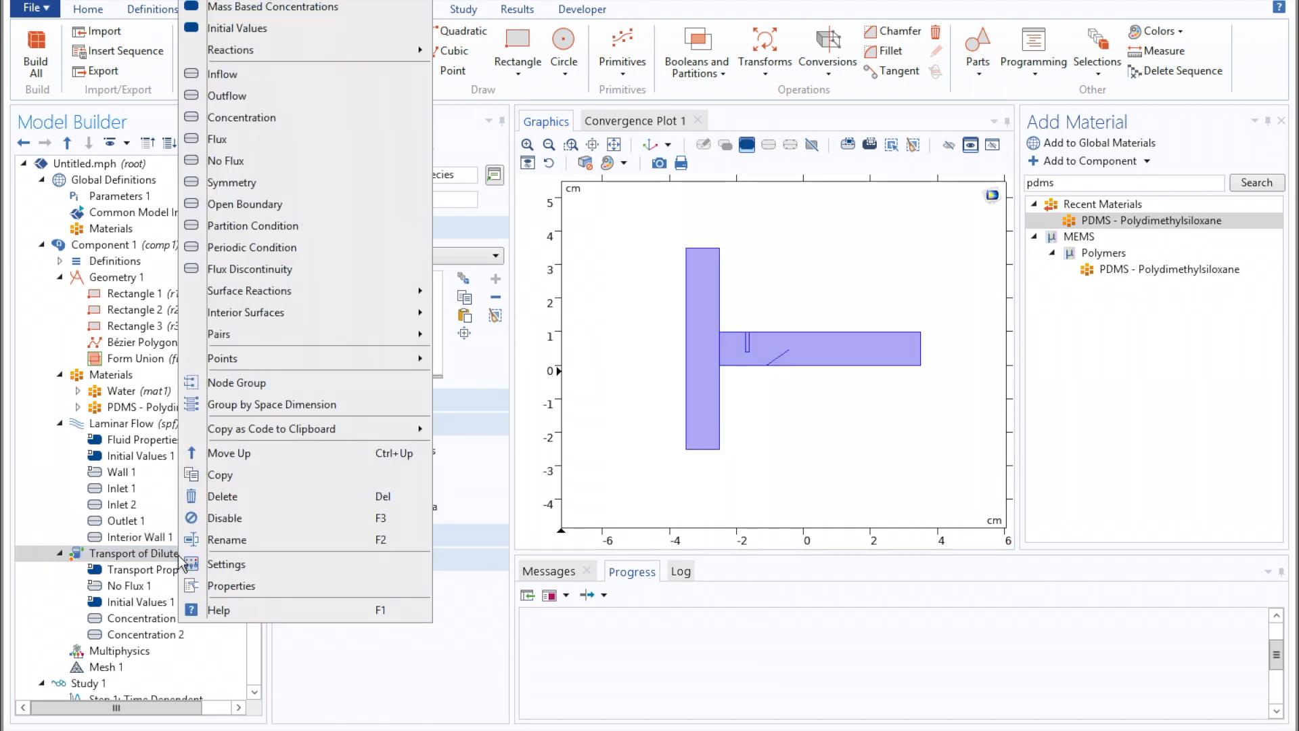
mouse_move(282, 334)
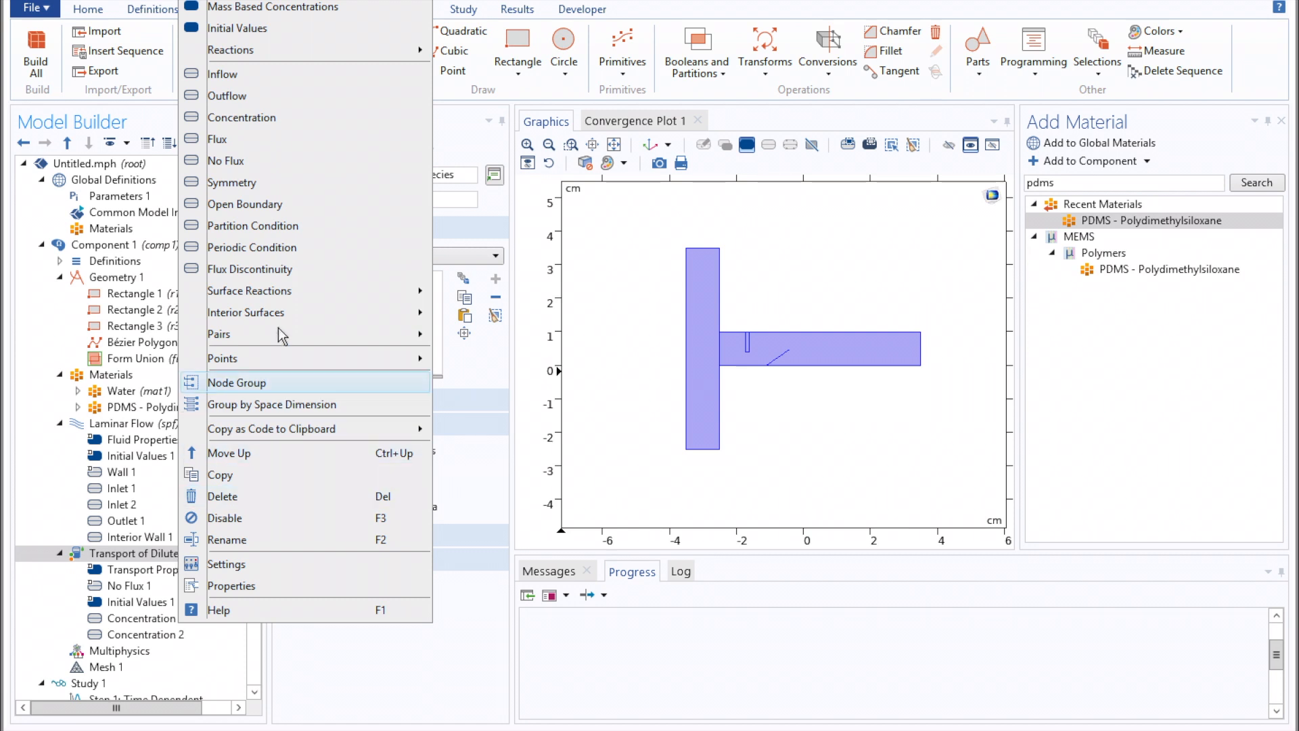
mouse_move(298, 312)
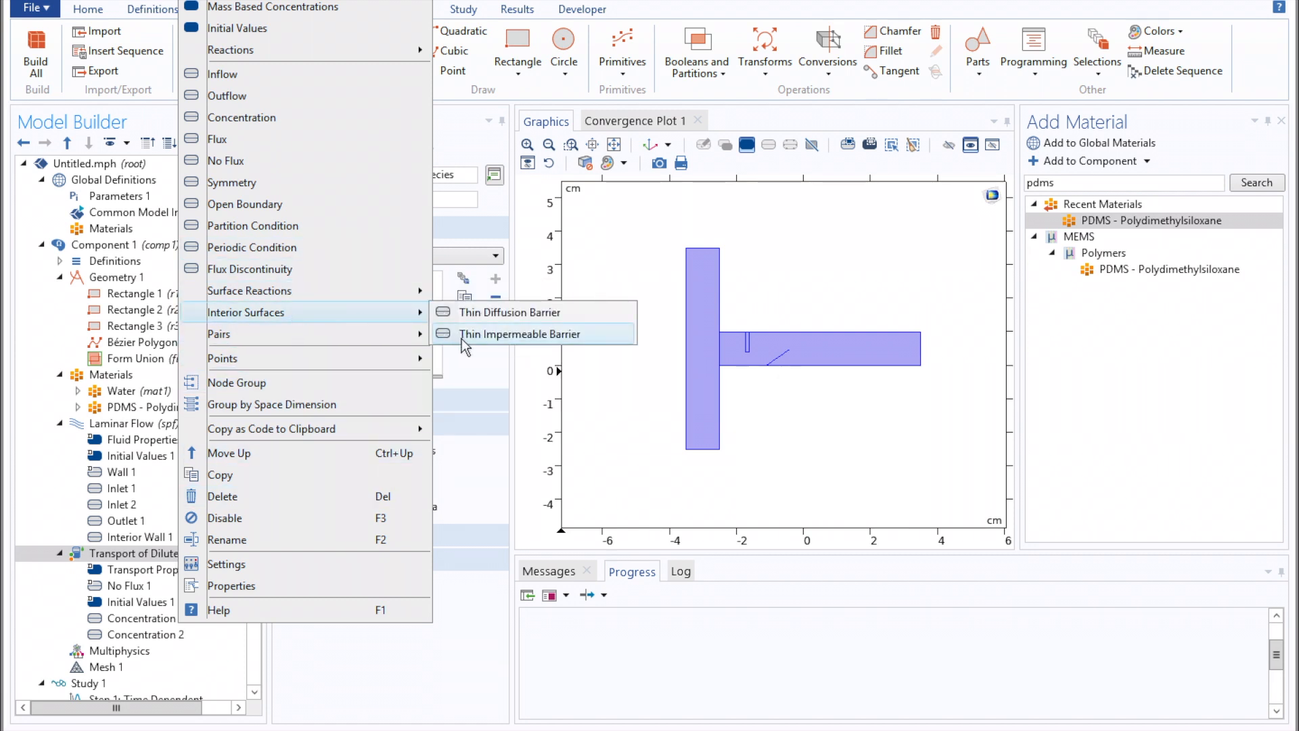
mouse_move(484, 343)
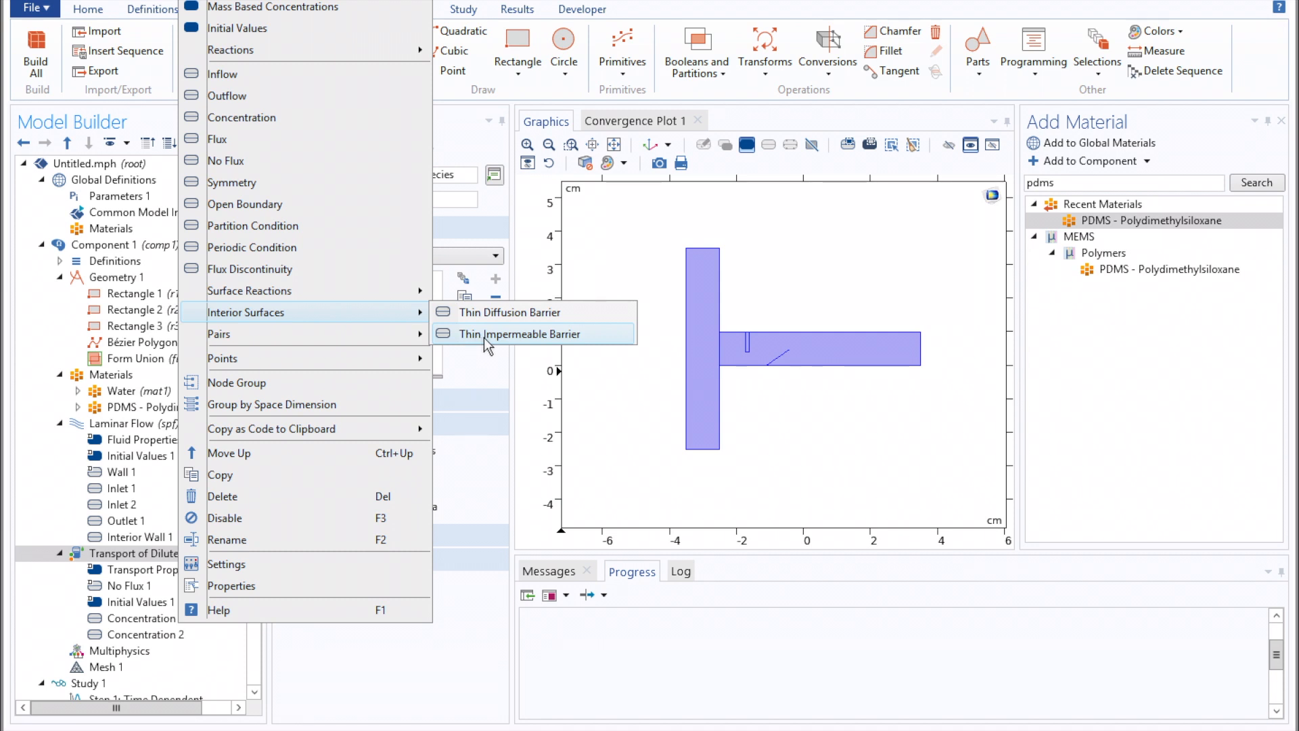
left_click(519, 334)
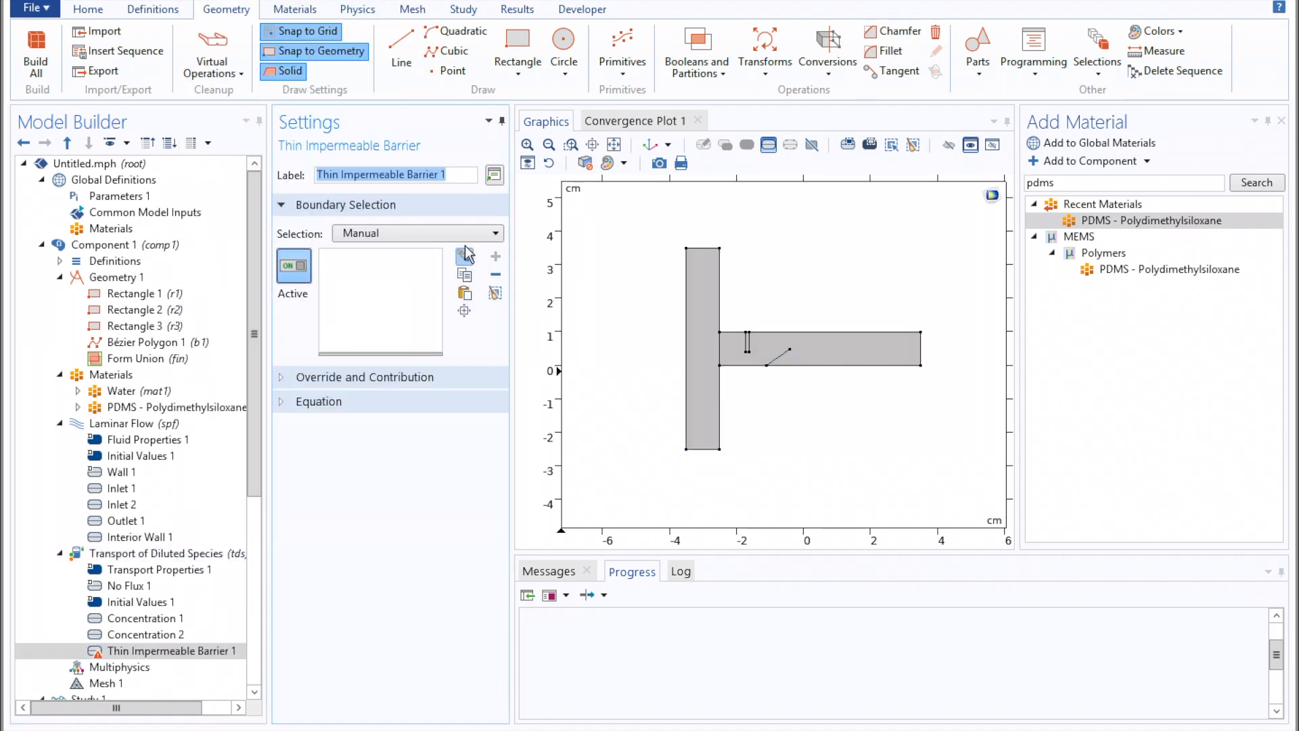
left_click(416, 233)
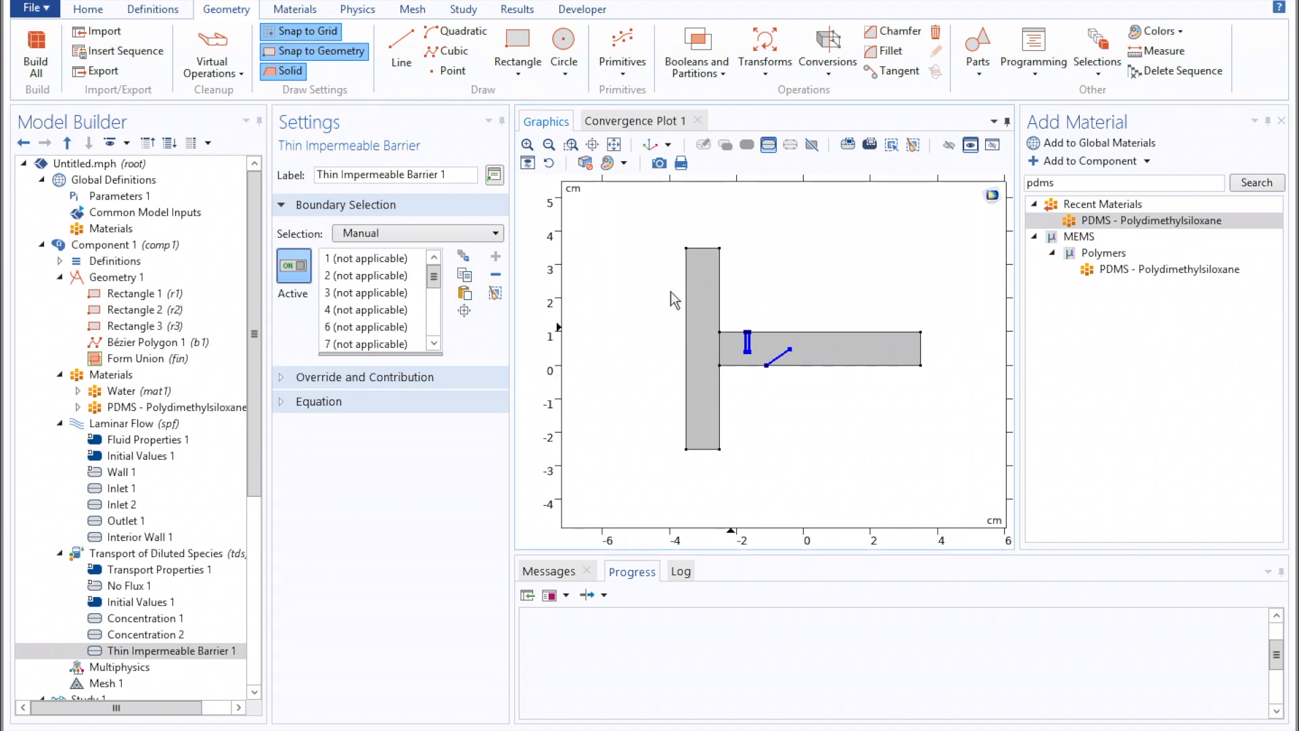
scroll("down", 3)
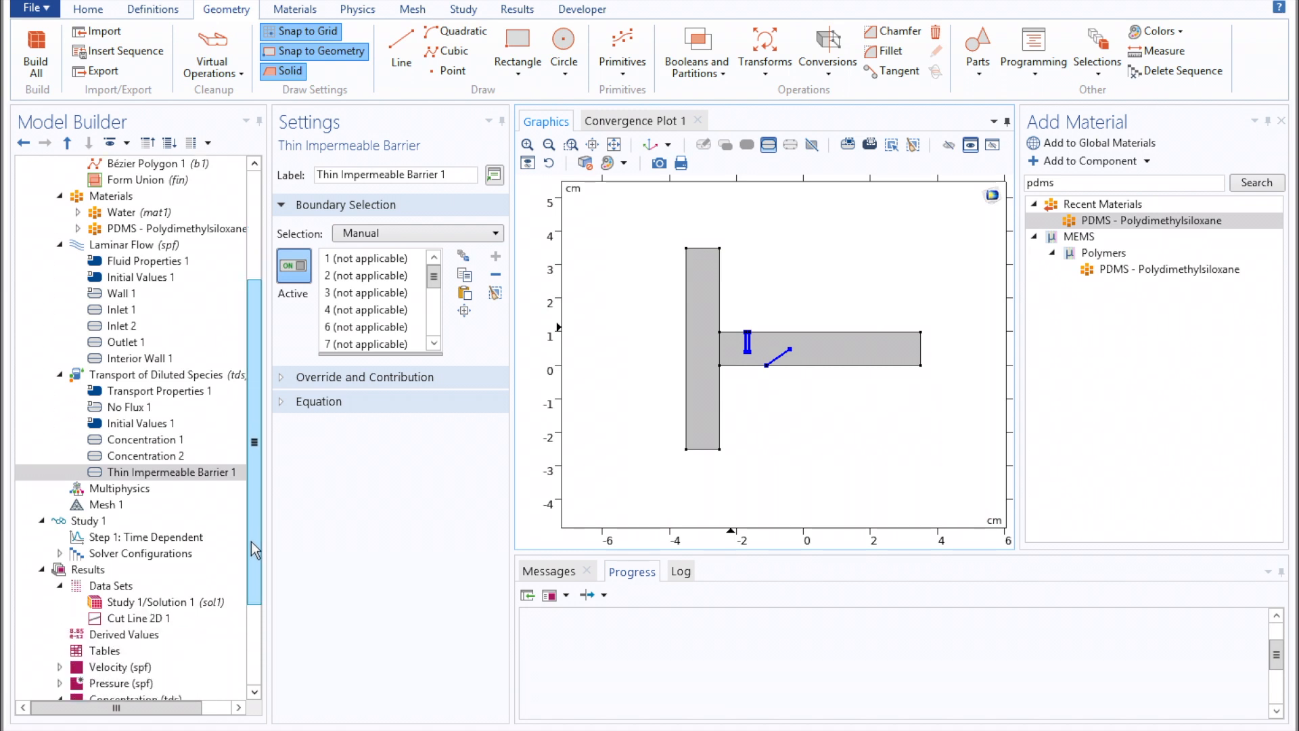
Build the mesh for the new geometry and compute Study 1's Time Dependent step to 20 s.
left_click(109, 503)
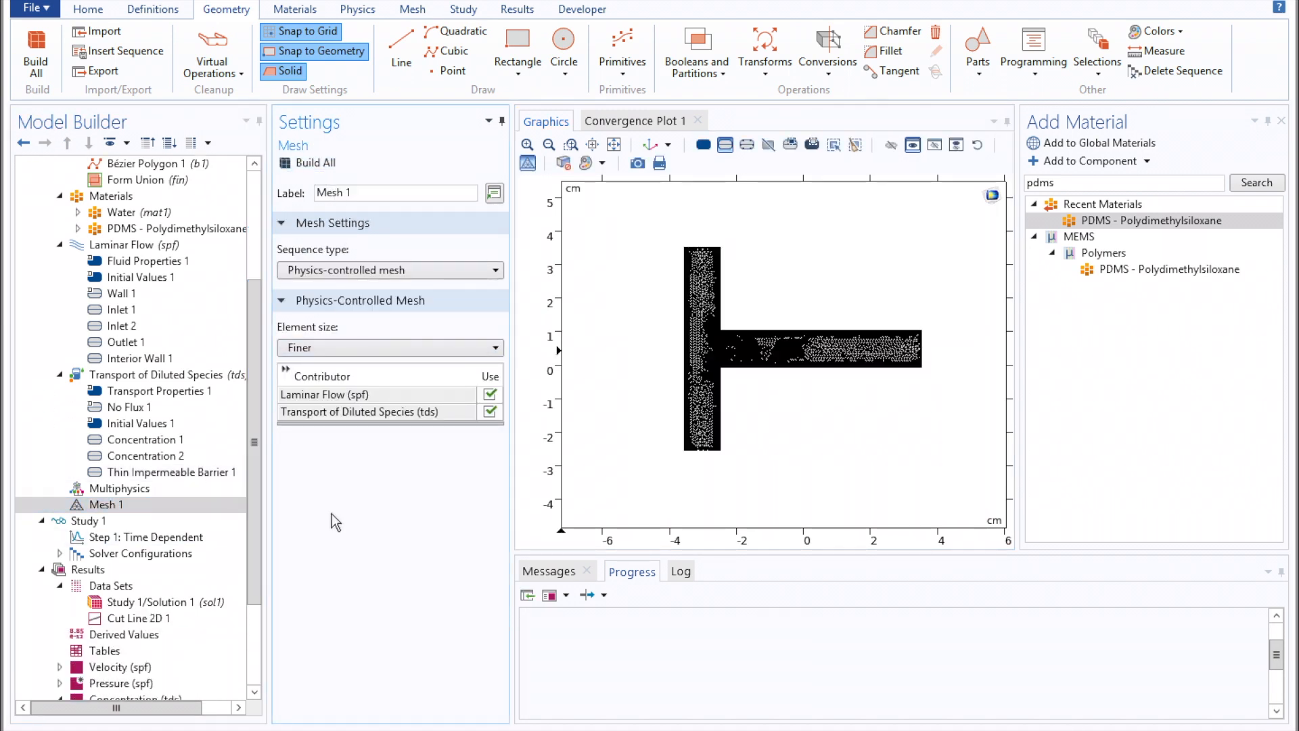
left_click(138, 537)
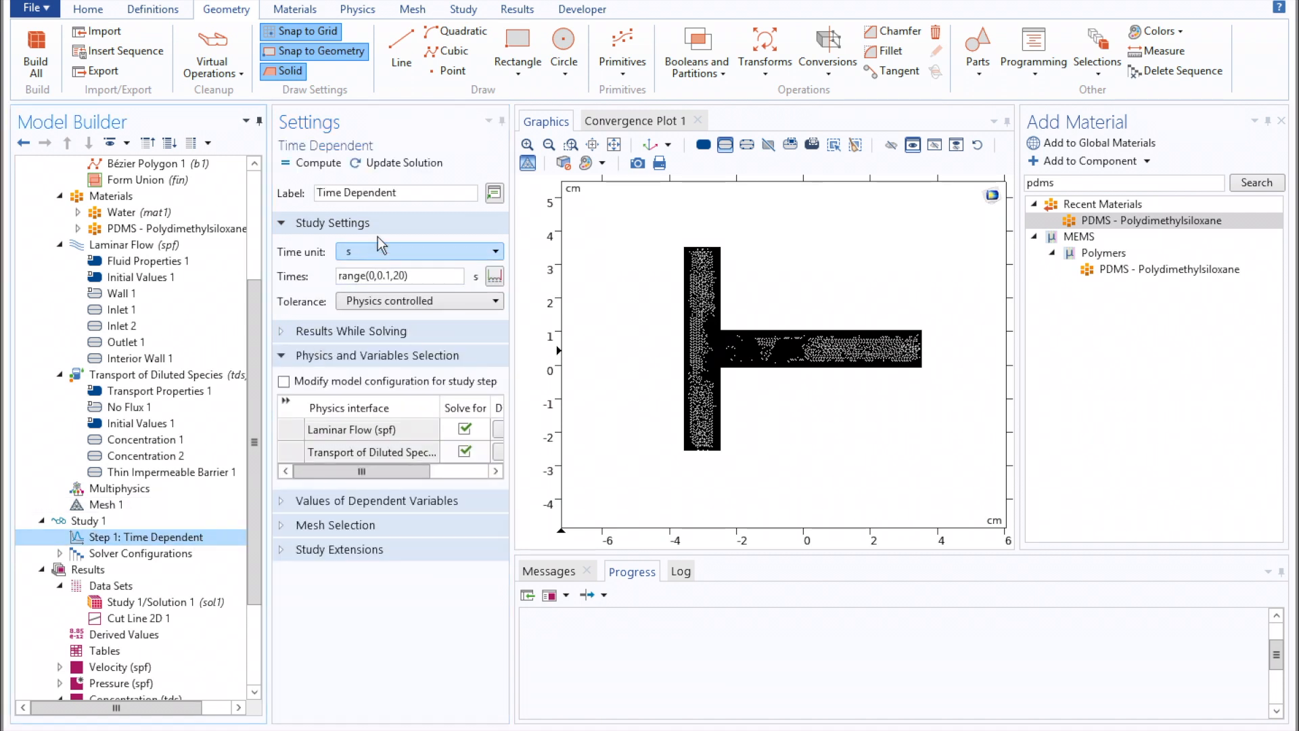
mouse_move(330, 183)
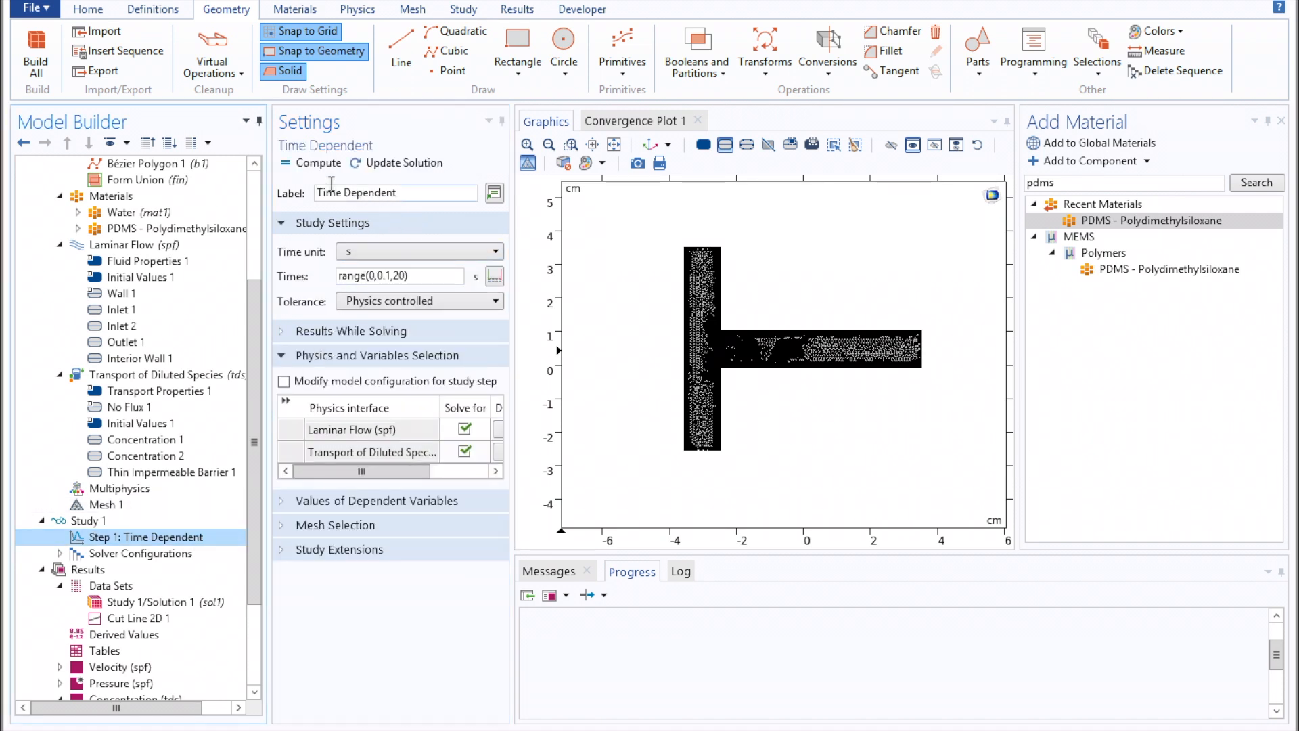
mouse_move(315, 162)
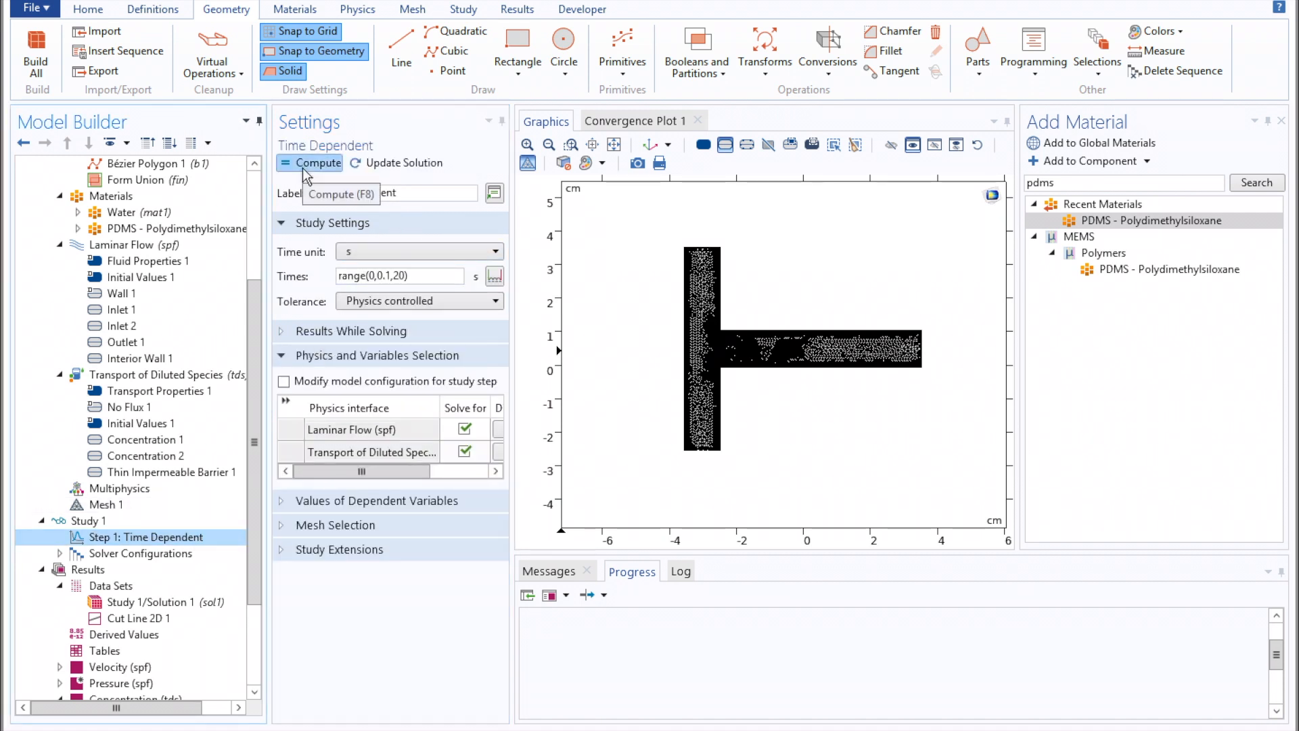
left_click(316, 162)
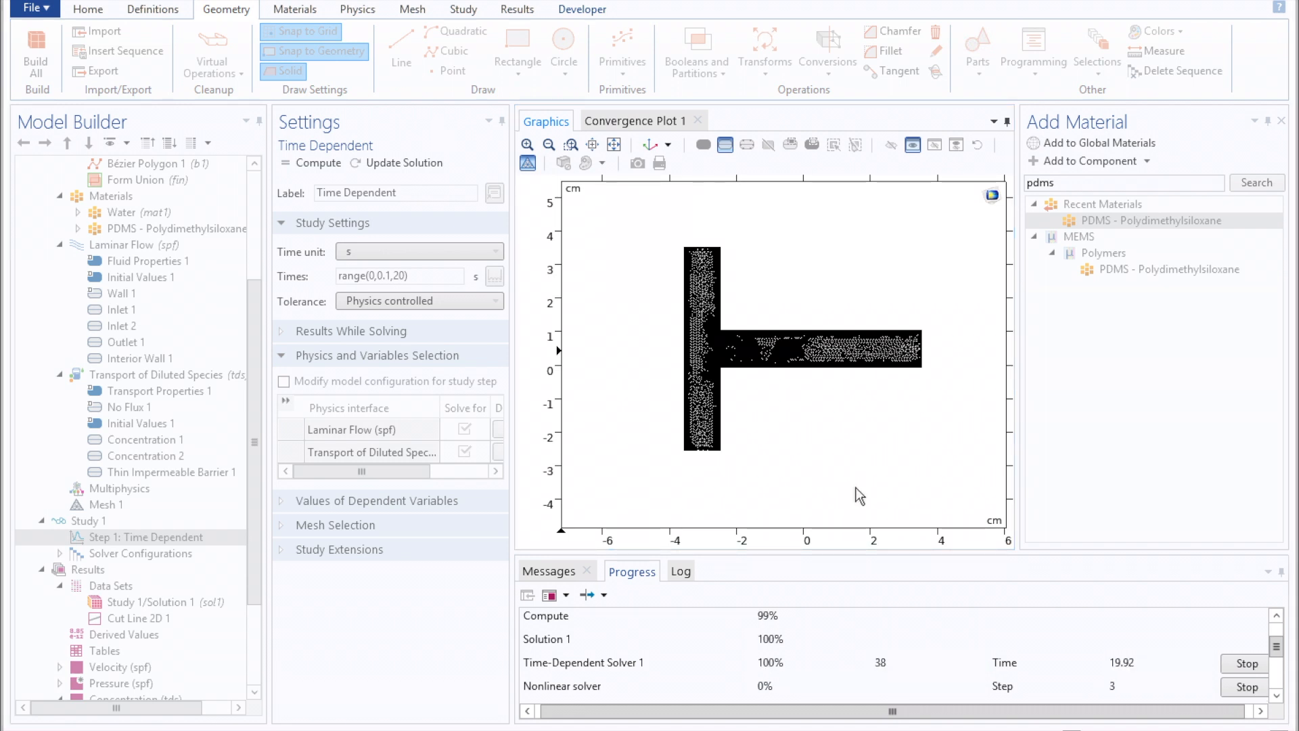
left_click(121, 667)
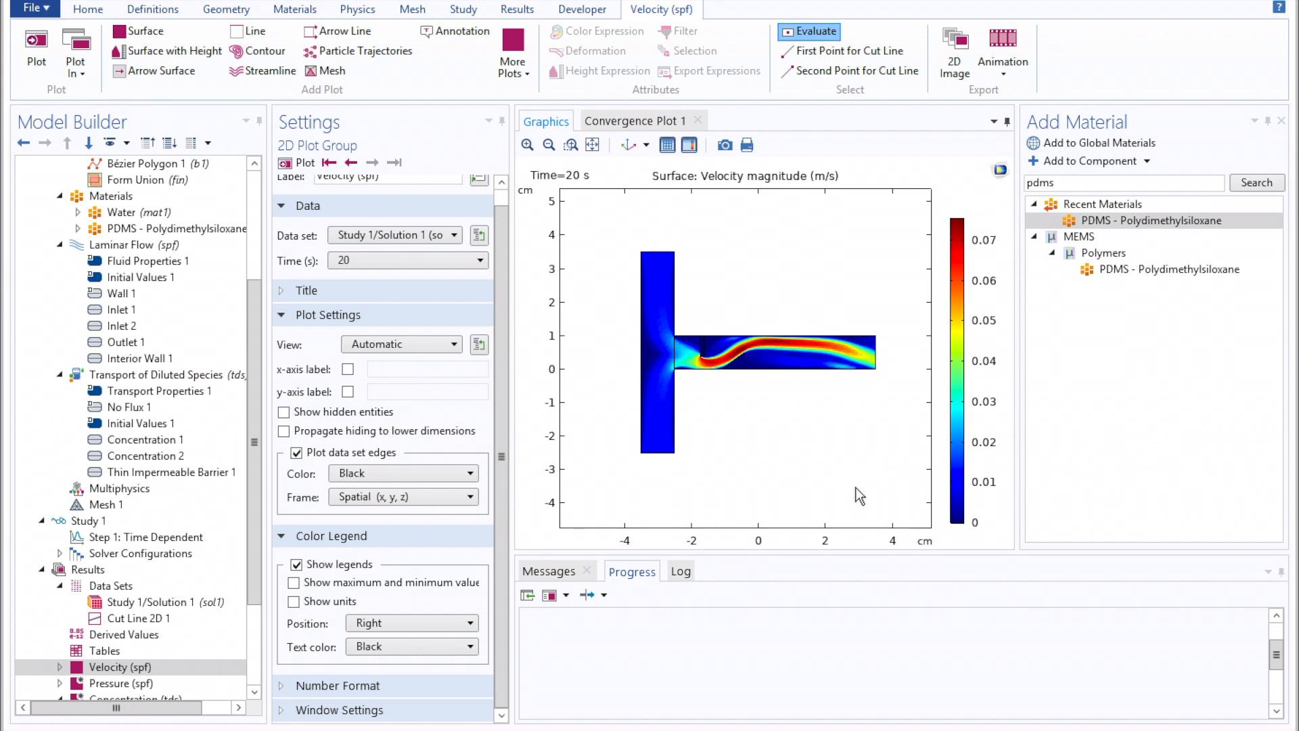
View the Velocity (spf) plot, then display the Pressure (spf) contour plot at 20 s.
left_click(130, 407)
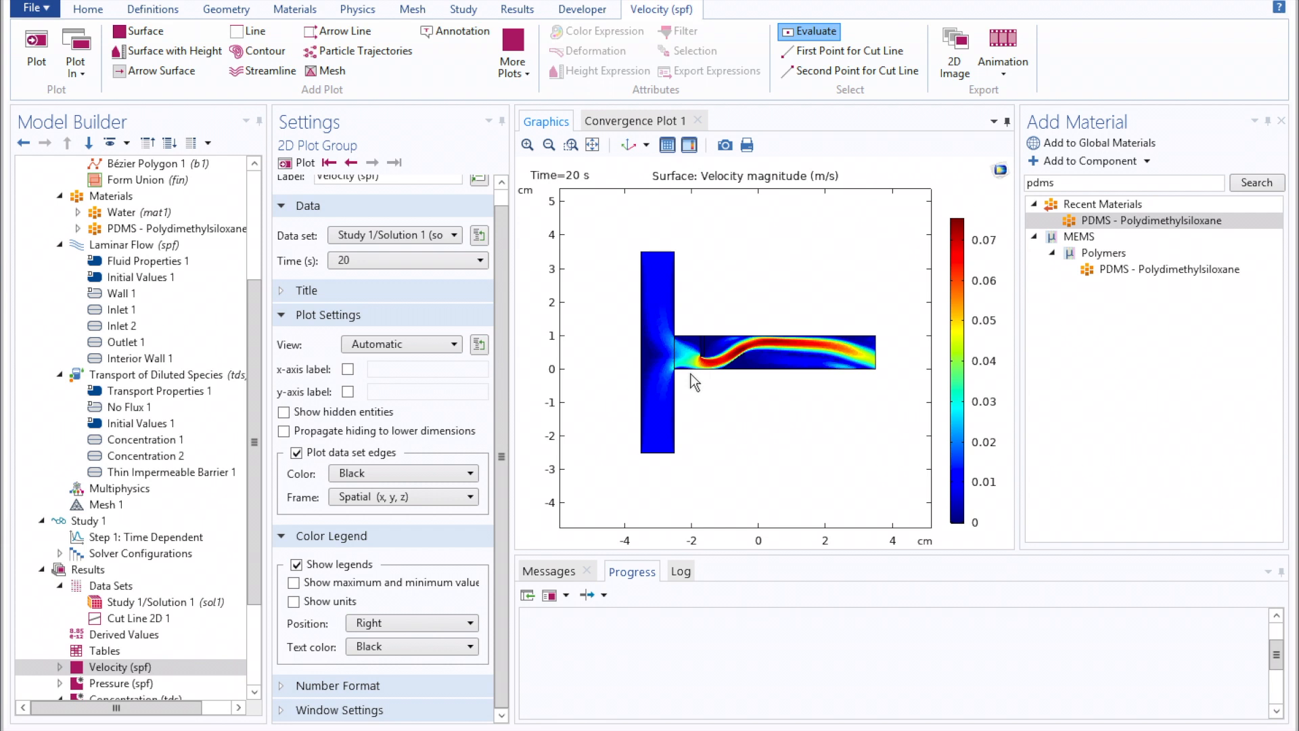
mouse_move(736, 403)
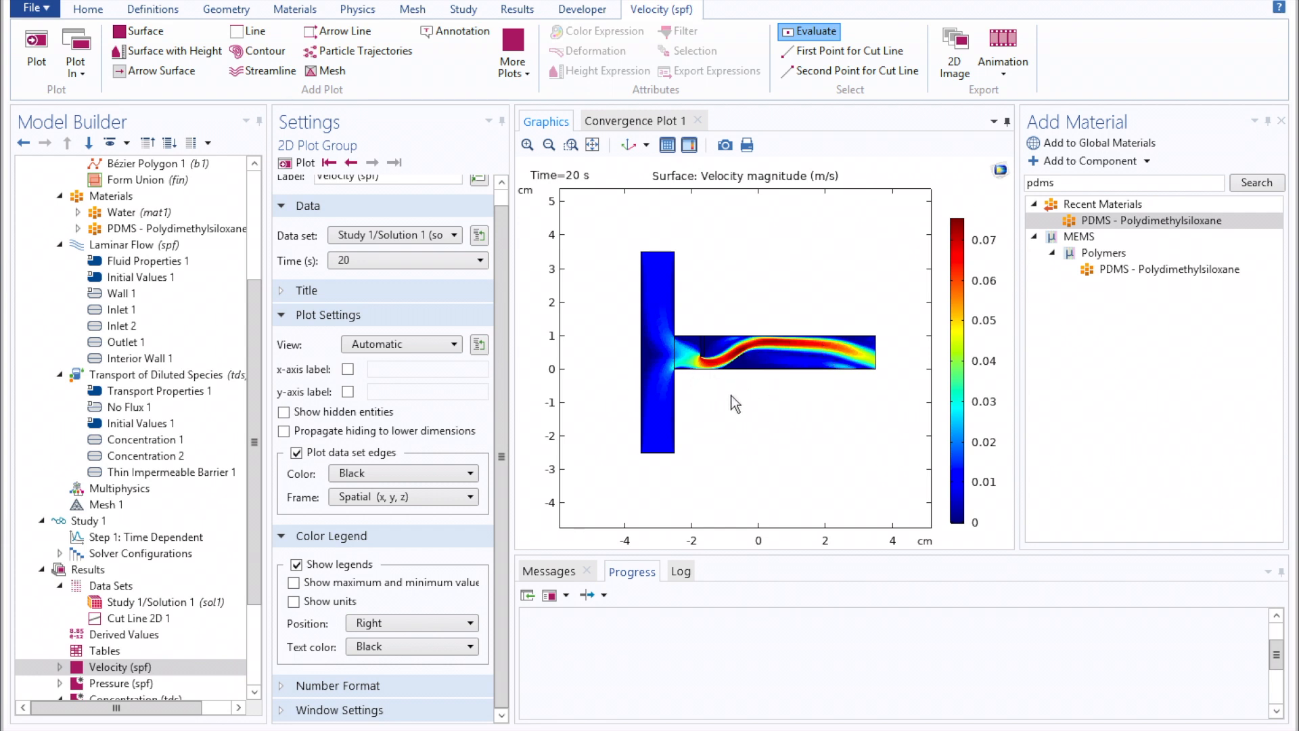
mouse_move(705, 378)
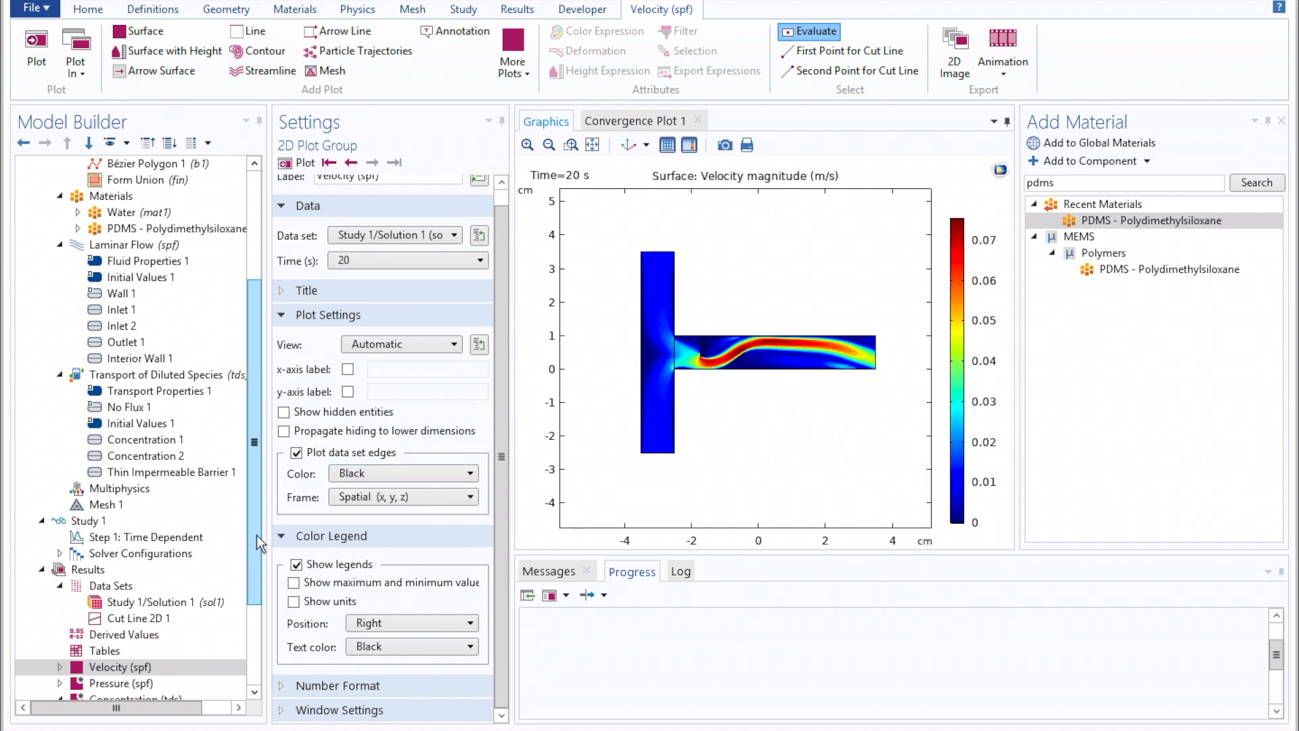
left_click(120, 569)
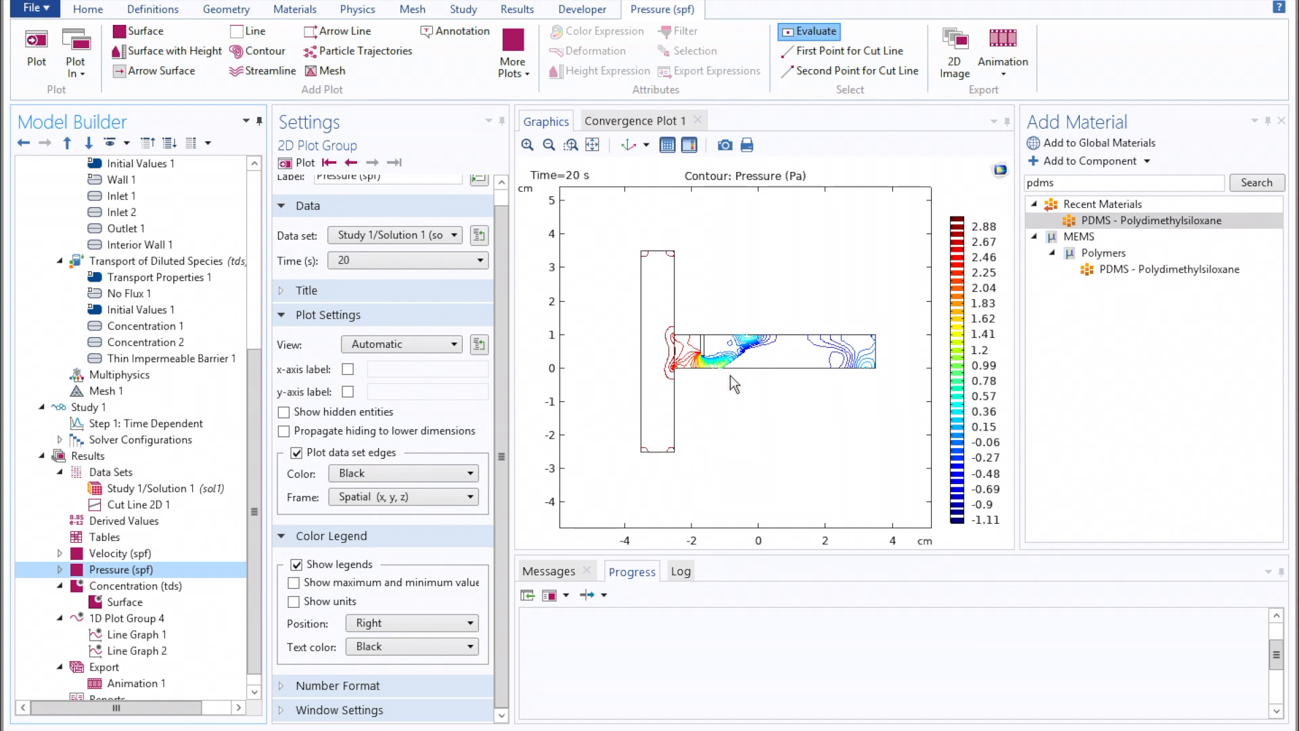
mouse_move(752, 362)
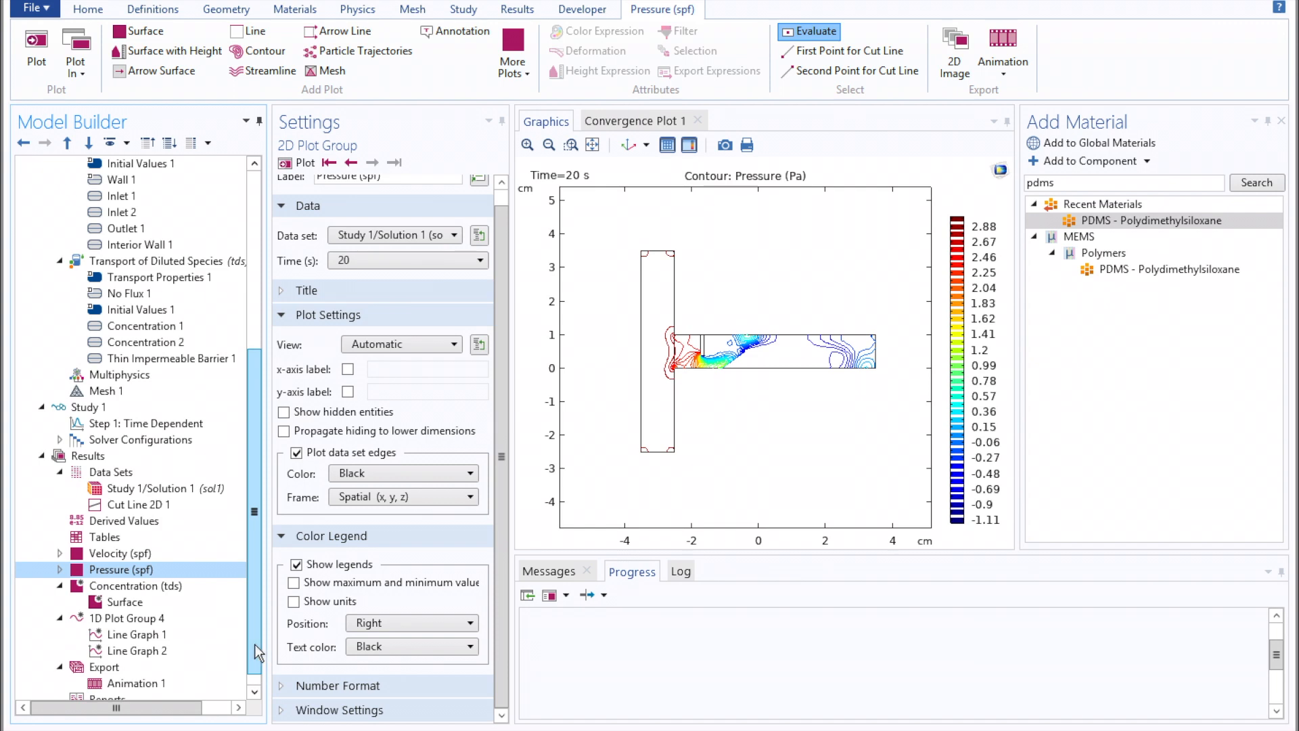
Show 1D Plot Group 4 concentration line graphs, then bring up the Animation 1 export settings.
left_click(127, 618)
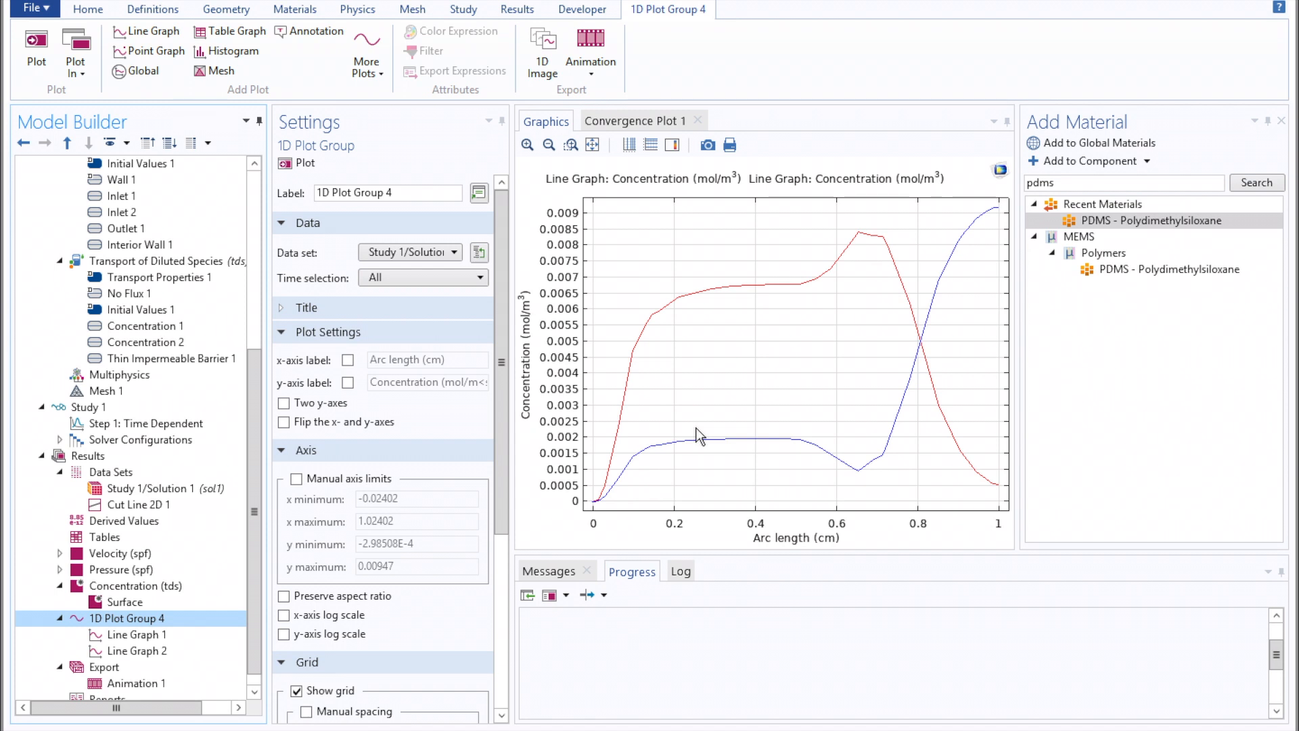
mouse_move(175, 637)
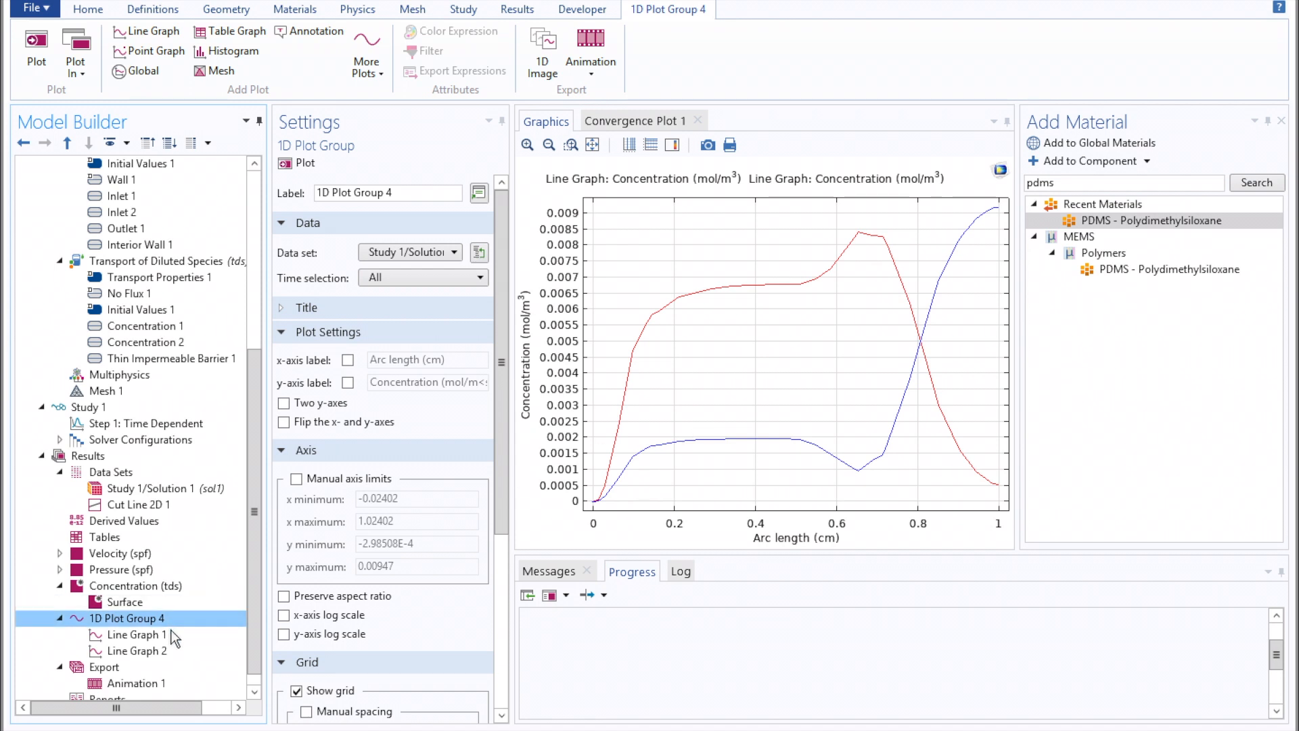
left_click(138, 681)
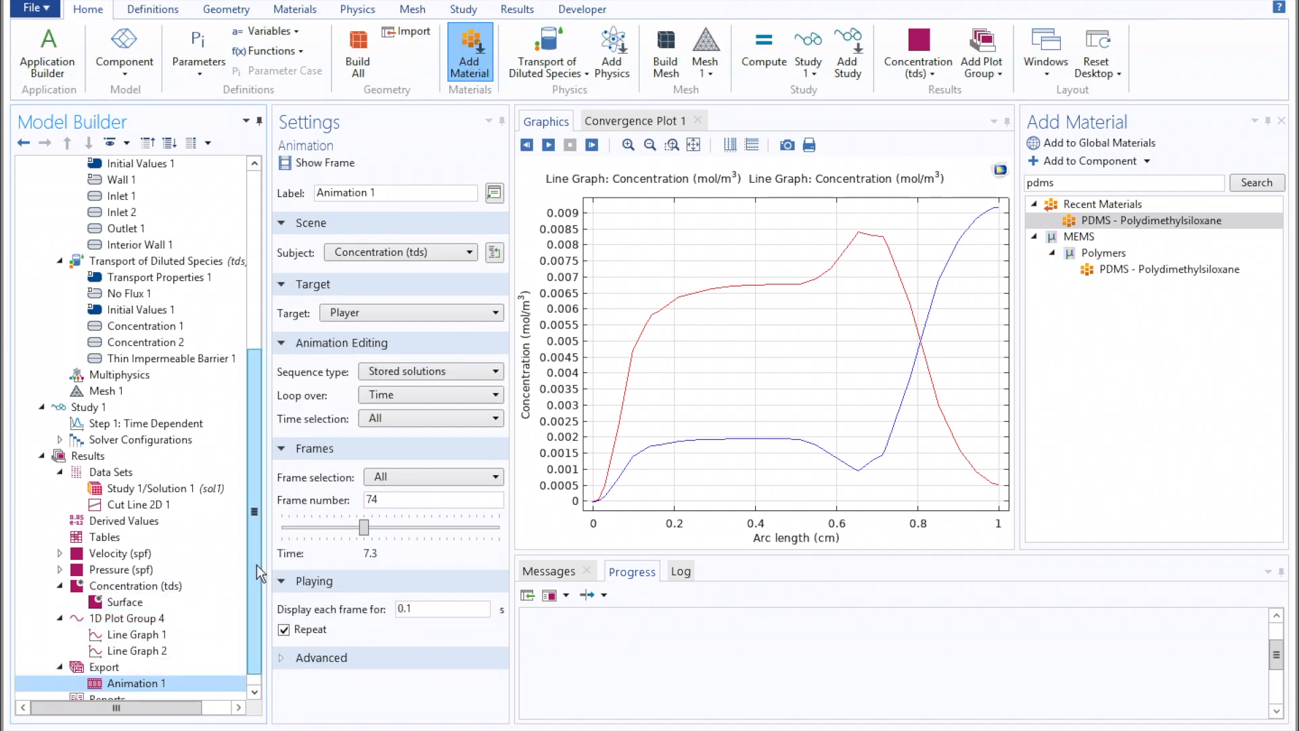
mouse_move(379, 172)
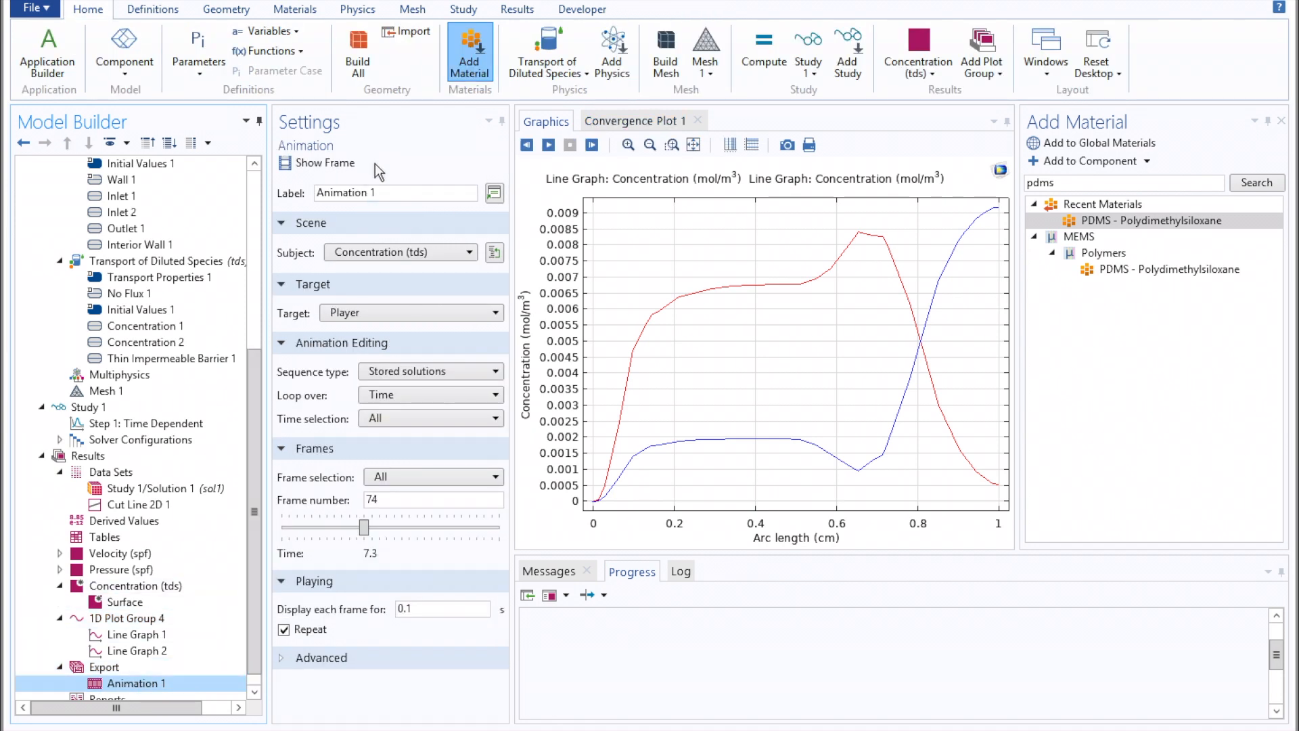